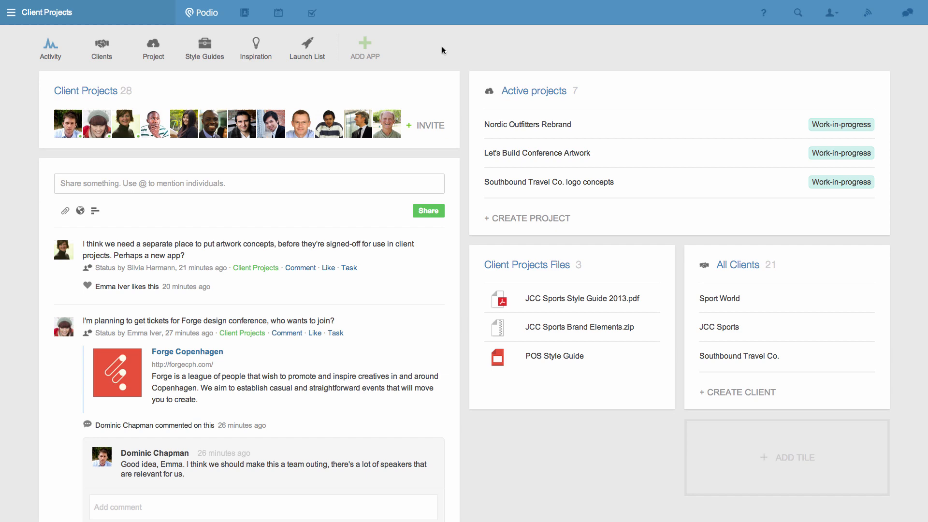
{"action": "mouse_move", "coordinate": [365, 48]}
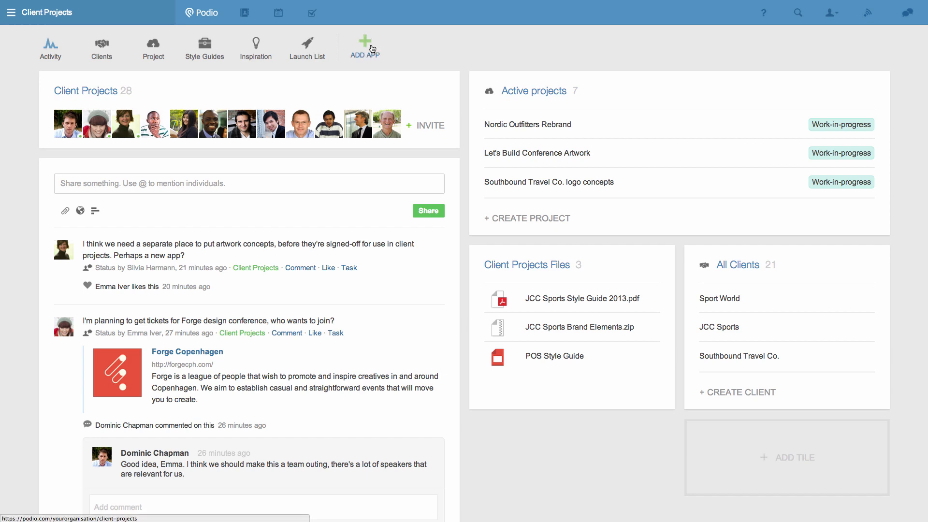
Step: Bring up the Add app dialog from the Client Projects app bar
{"action": "left_click", "coordinate": [365, 42]}
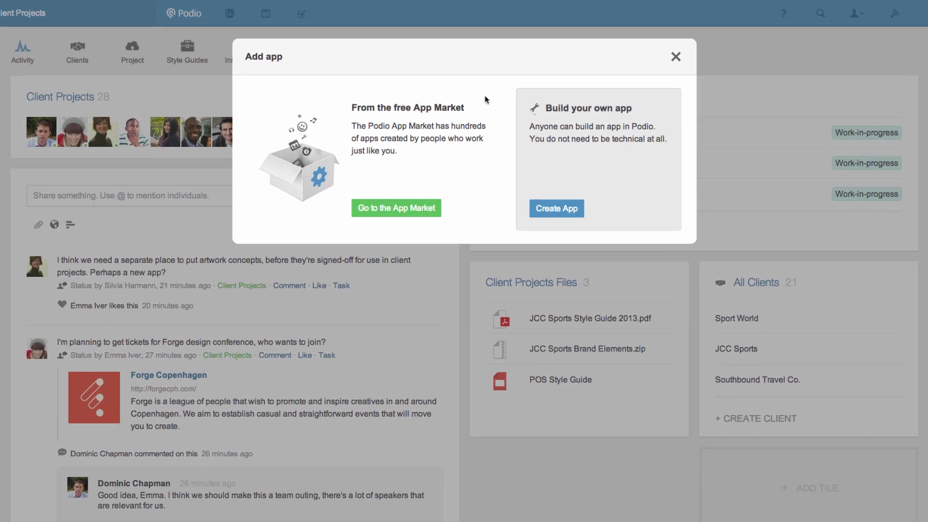
Step: Start a custom app named 'Design Approval' with item name 'Design'
{"action": "left_click", "coordinate": [556, 209]}
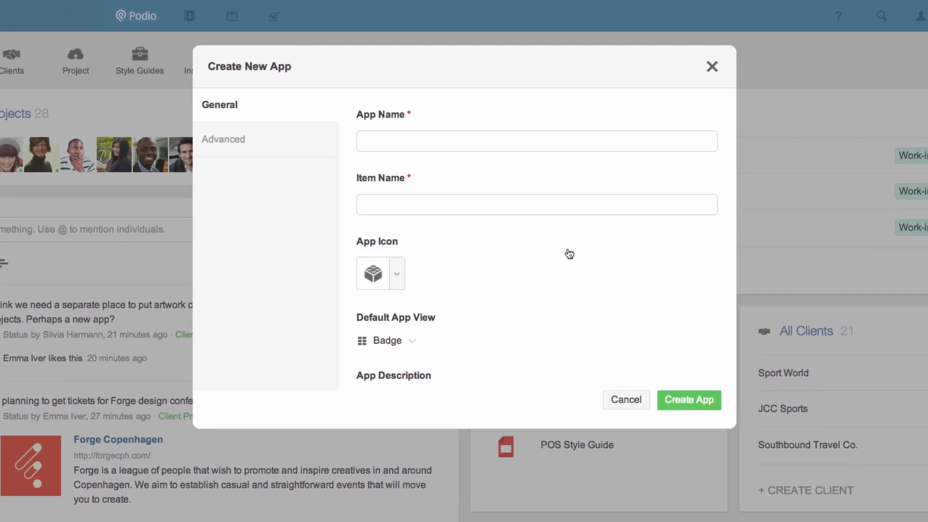
{"action": "left_click", "coordinate": [535, 140]}
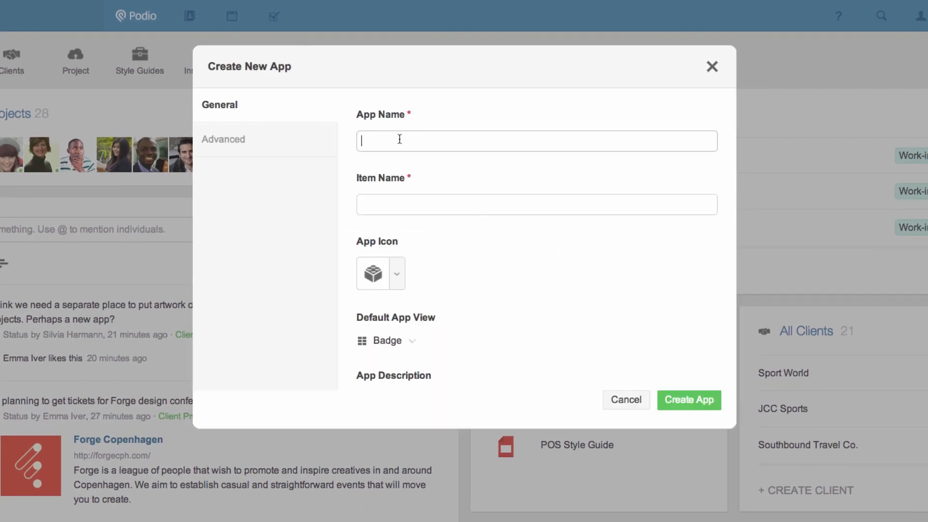
{"action": "type", "text": "Design"}
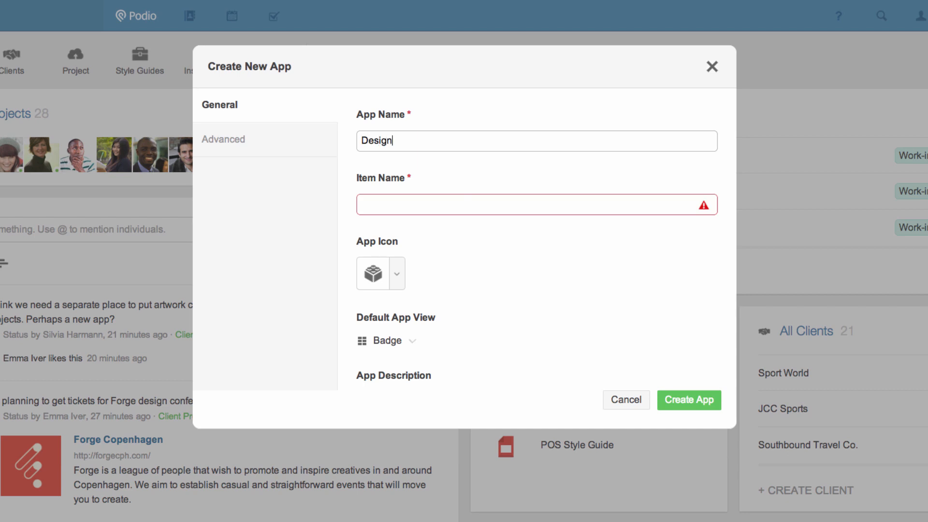
{"action": "type", "text": "Approval"}
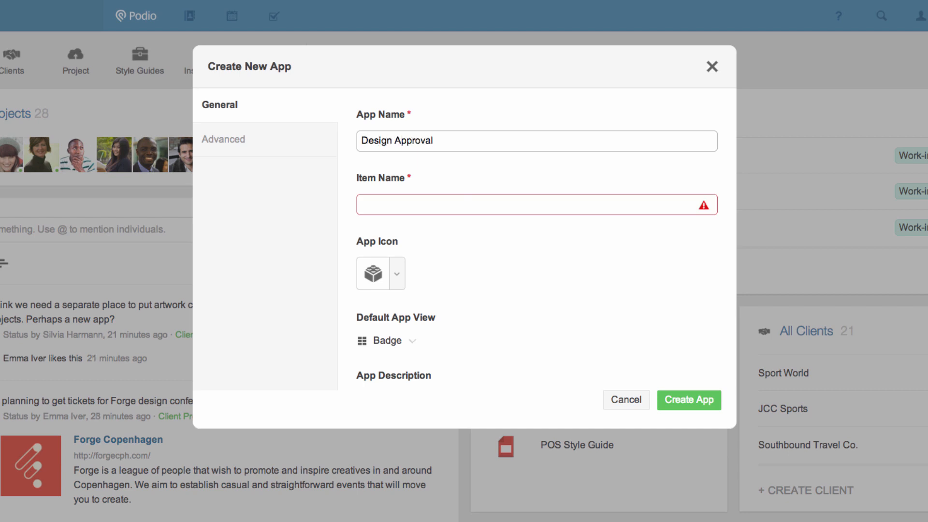
{"action": "type", "text": "D"}
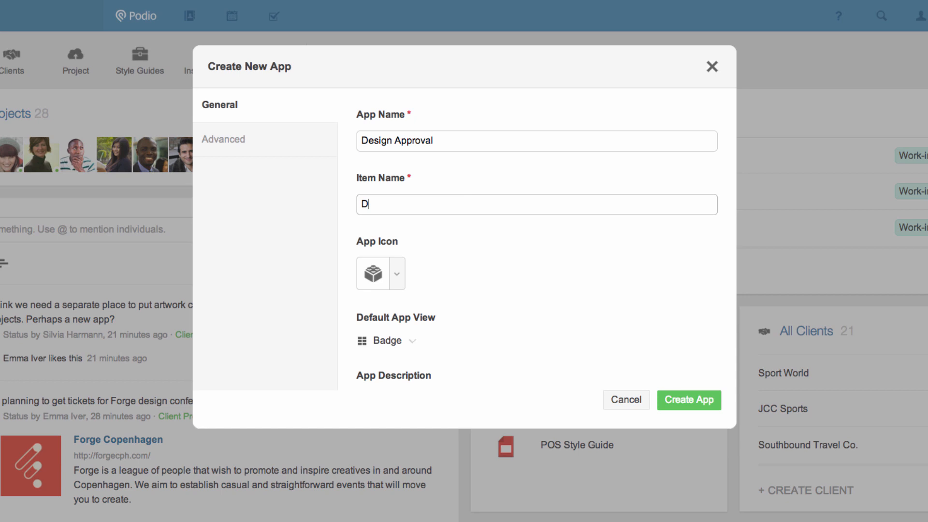
{"action": "type", "text": "esign"}
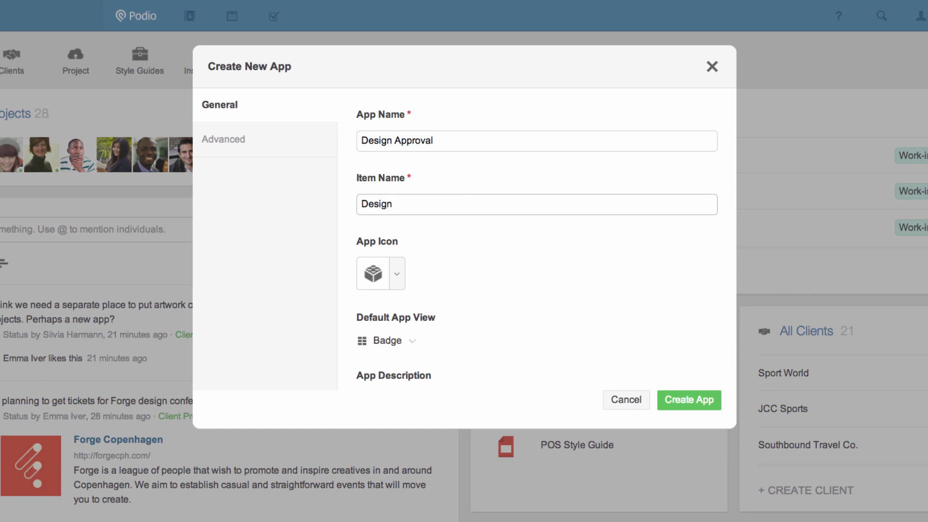
{"action": "left_click", "coordinate": [533, 204]}
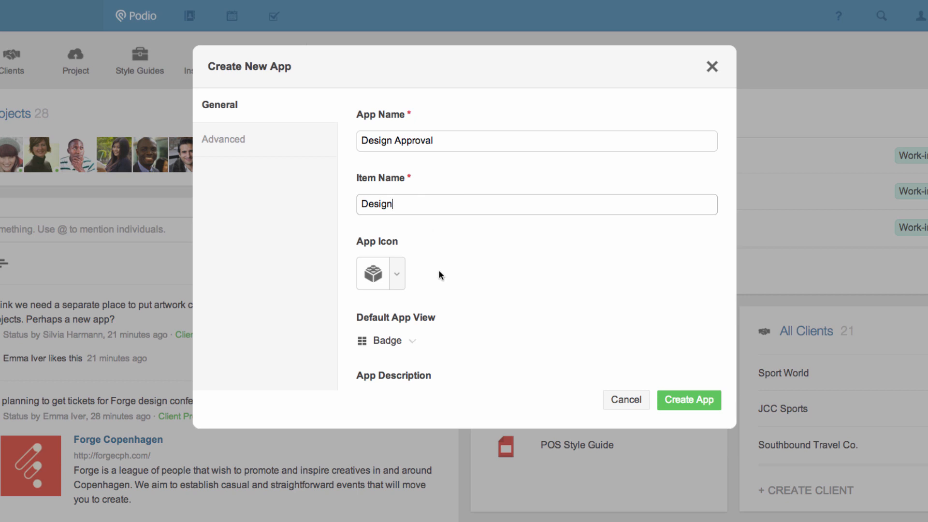
Step: Search the app icons for 'Design' and choose the paintbrush icon
{"action": "left_click", "coordinate": [396, 274]}
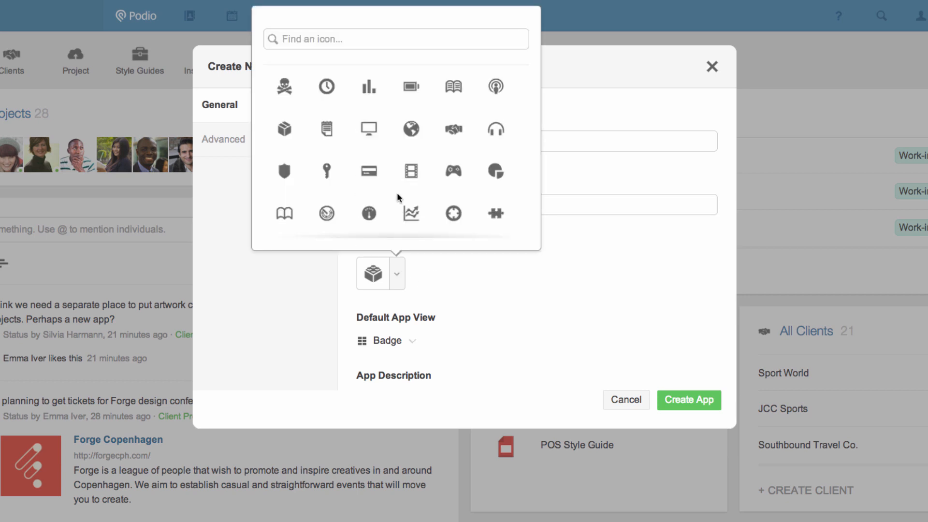
{"action": "type", "text": "Design"}
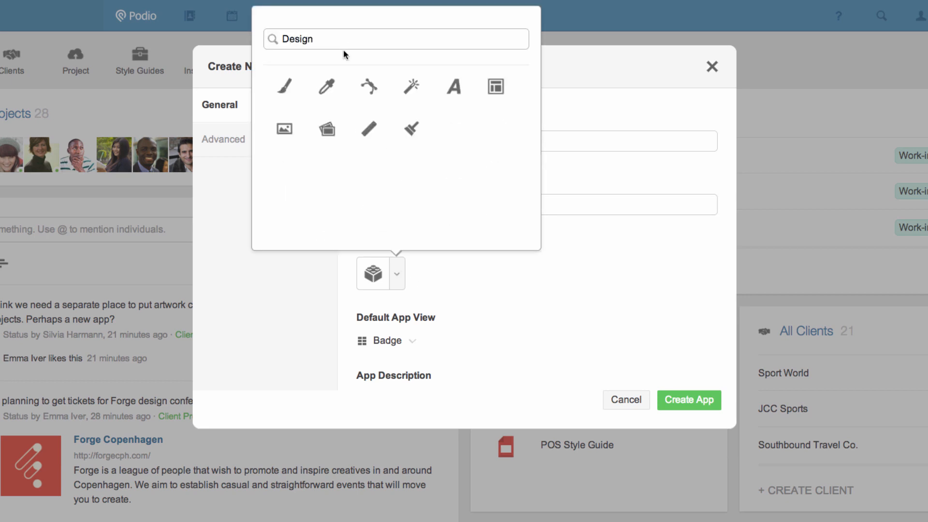
{"action": "left_click", "coordinate": [284, 86]}
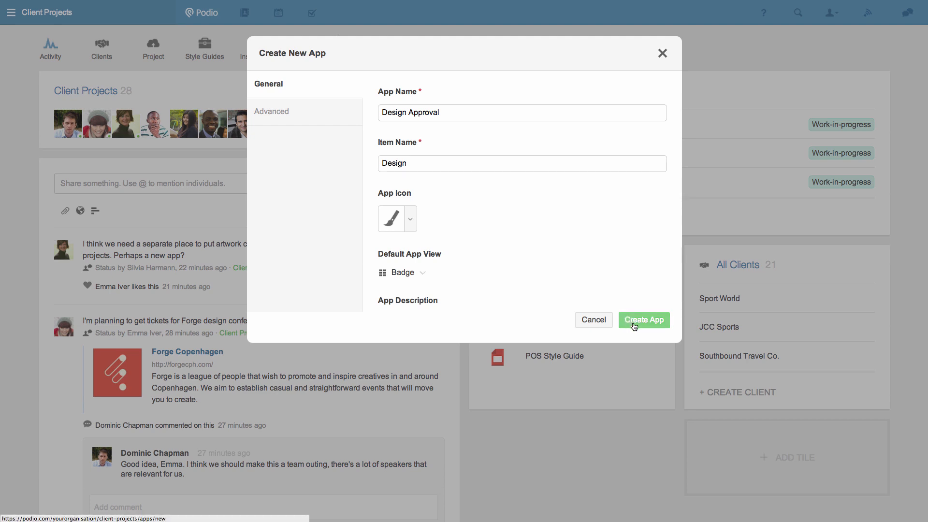
Step: Create the Design Approval app and start a blank new Design item
{"action": "left_click", "coordinate": [643, 319]}
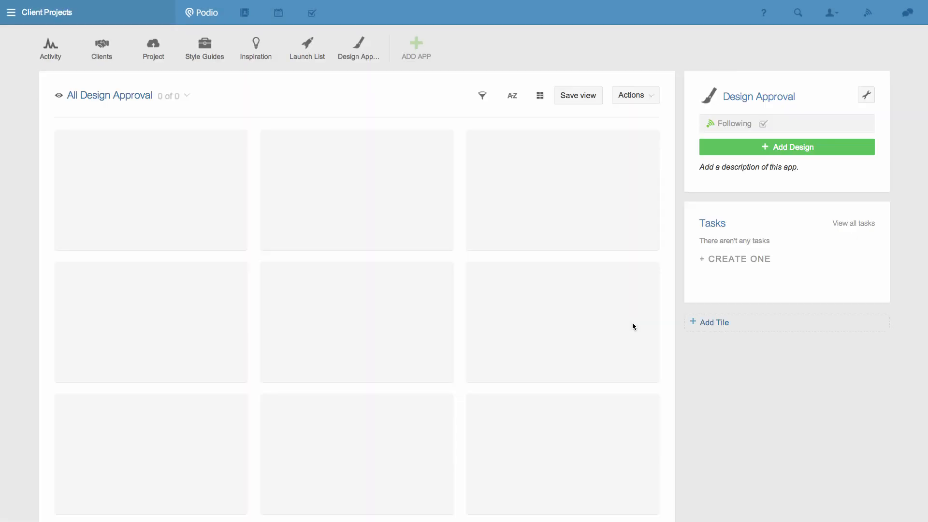
{"action": "mouse_move", "coordinate": [738, 148]}
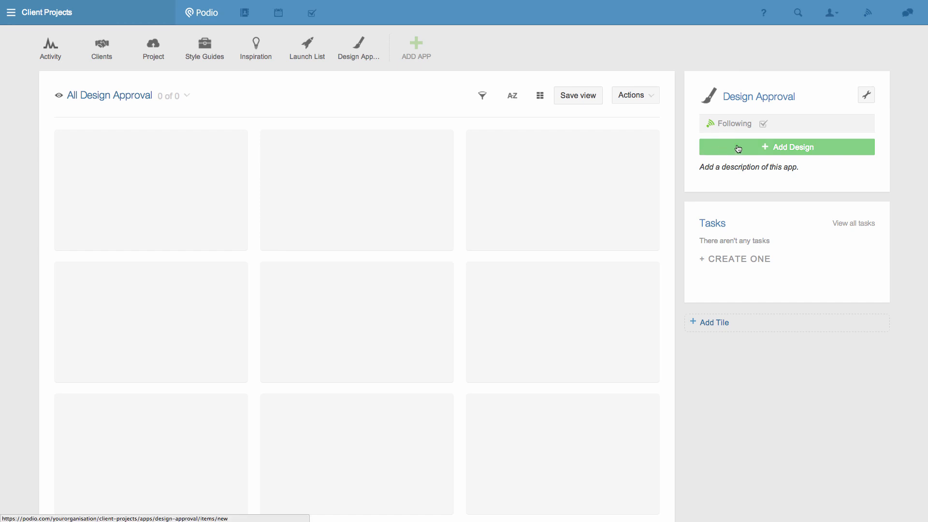
{"action": "left_click", "coordinate": [786, 147]}
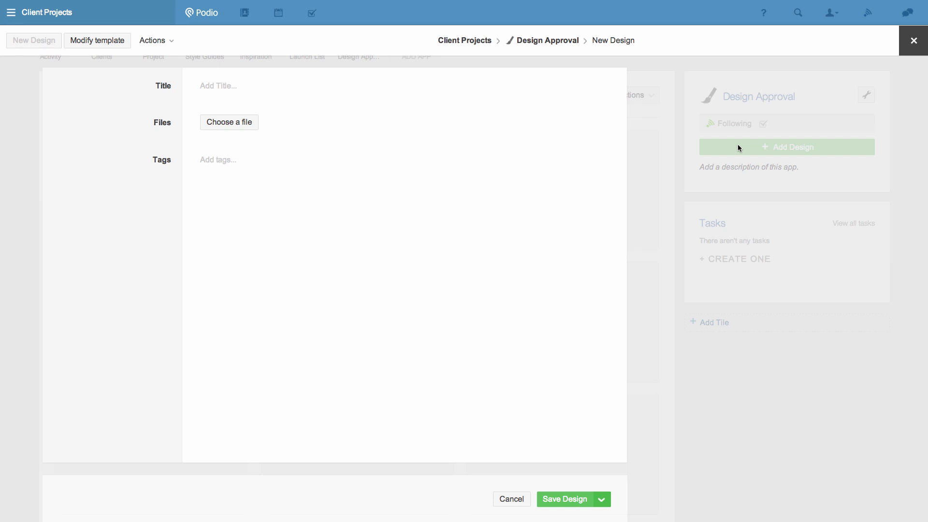
{"action": "mouse_move", "coordinate": [705, 143]}
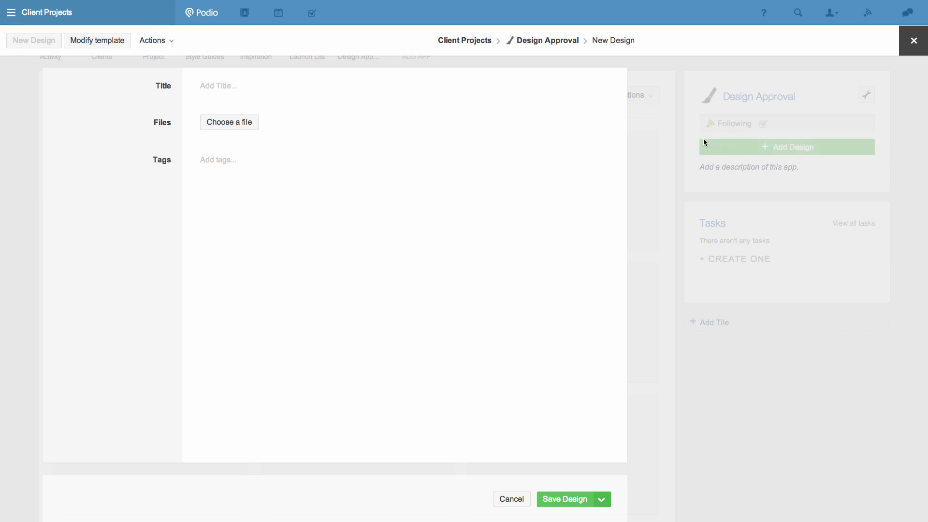
{"action": "mouse_move", "coordinate": [133, 81]}
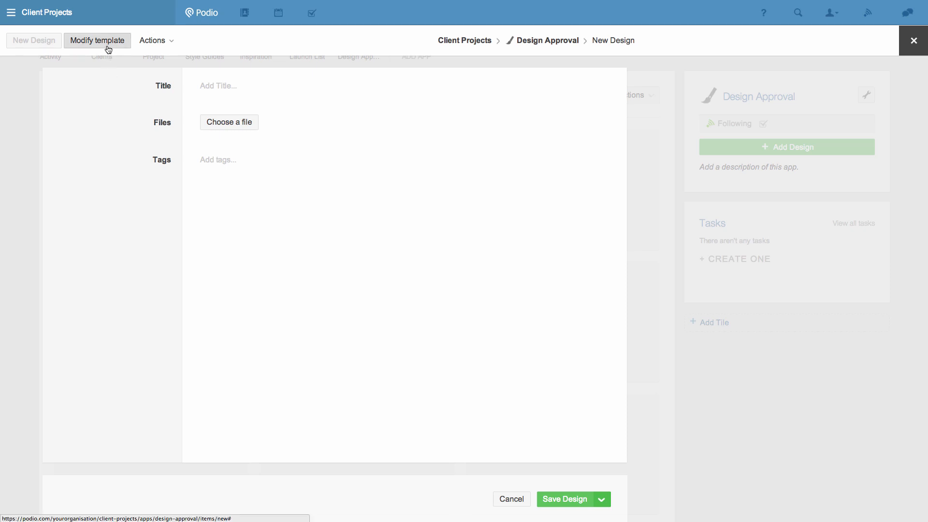
Step: Name template fields Sign-off deadline, Designer and Status, adding Work-in-progress and other status options
{"action": "left_click", "coordinate": [97, 40]}
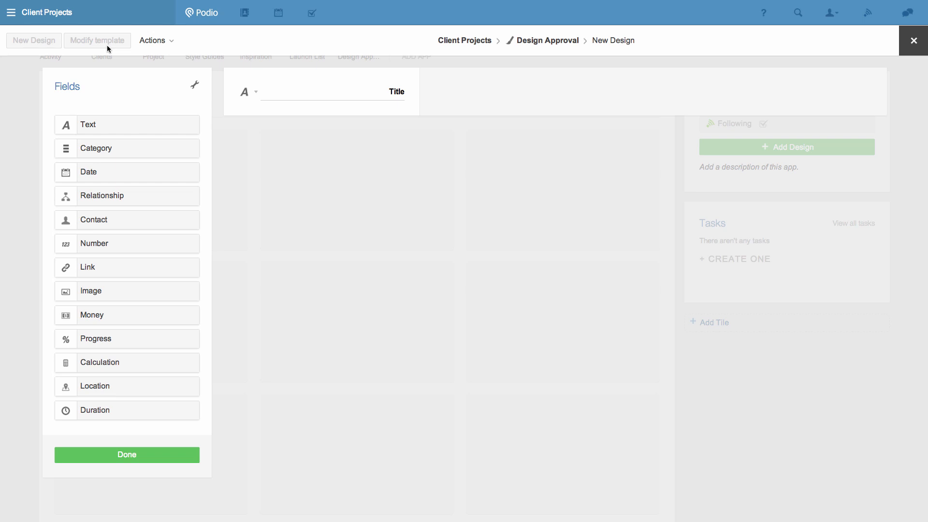
{"action": "mouse_move", "coordinate": [112, 94]}
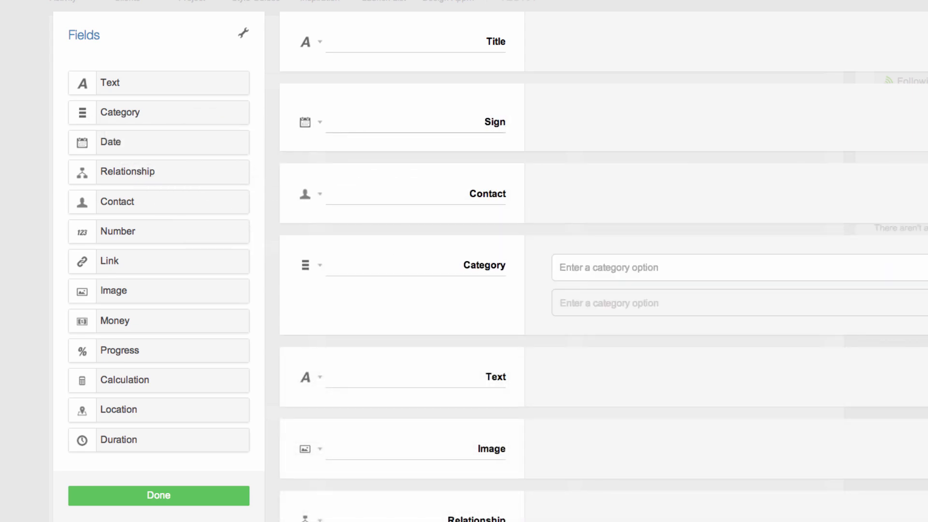
{"action": "type", "text": "Sign-off deadline"}
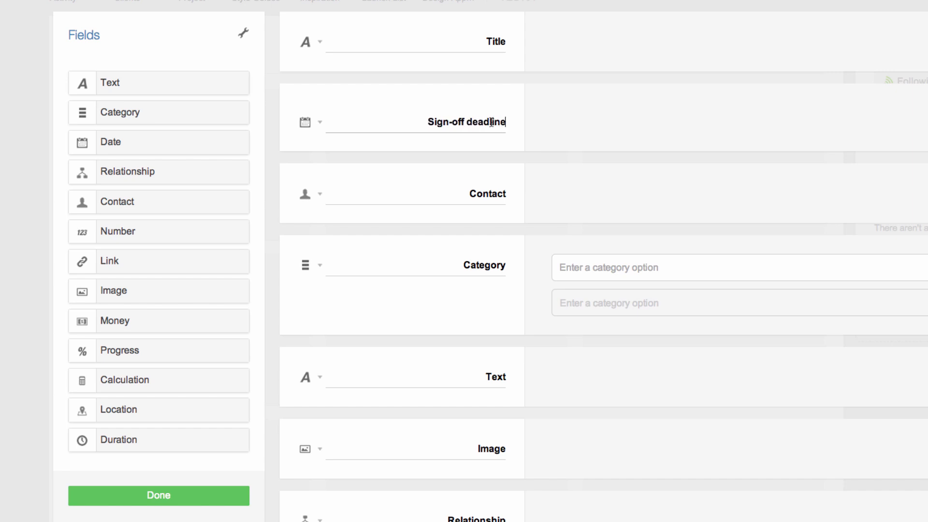
{"action": "type", "text": "Desig"}
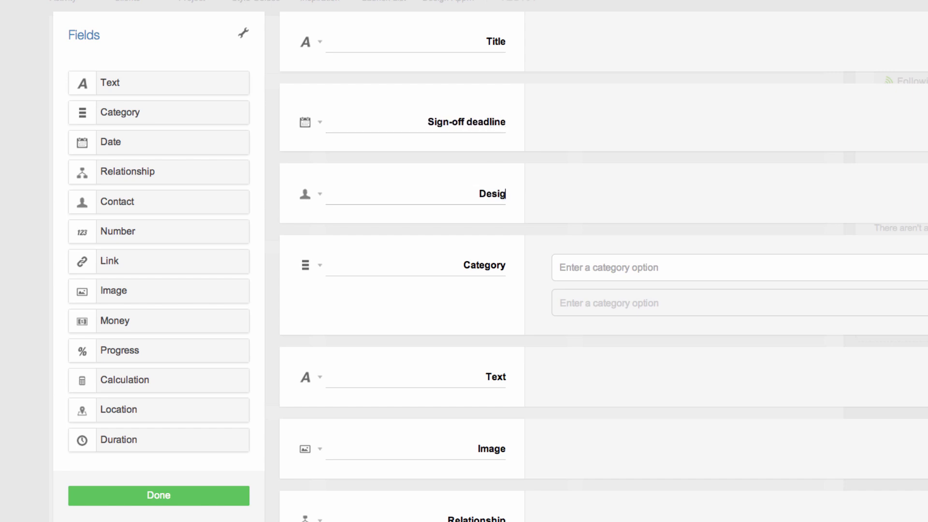
{"action": "type", "text": "ner"}
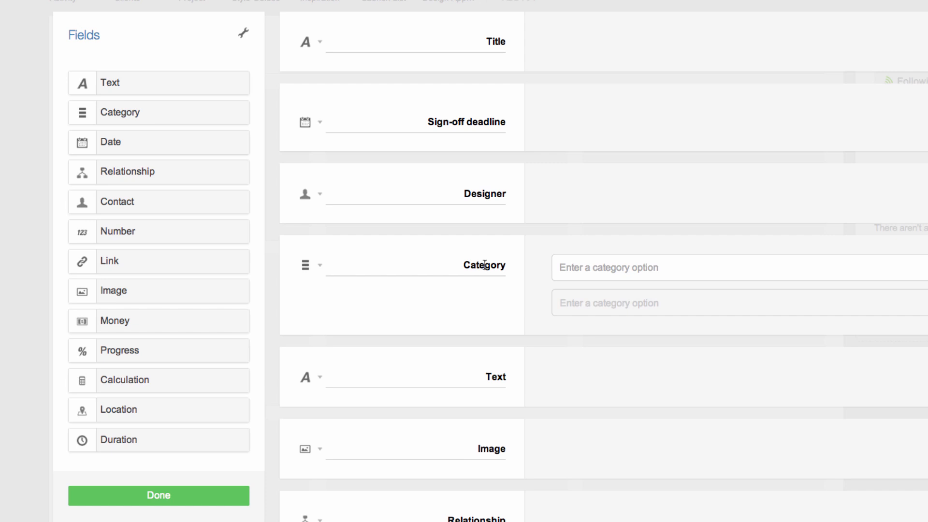
{"action": "type", "text": "Status"}
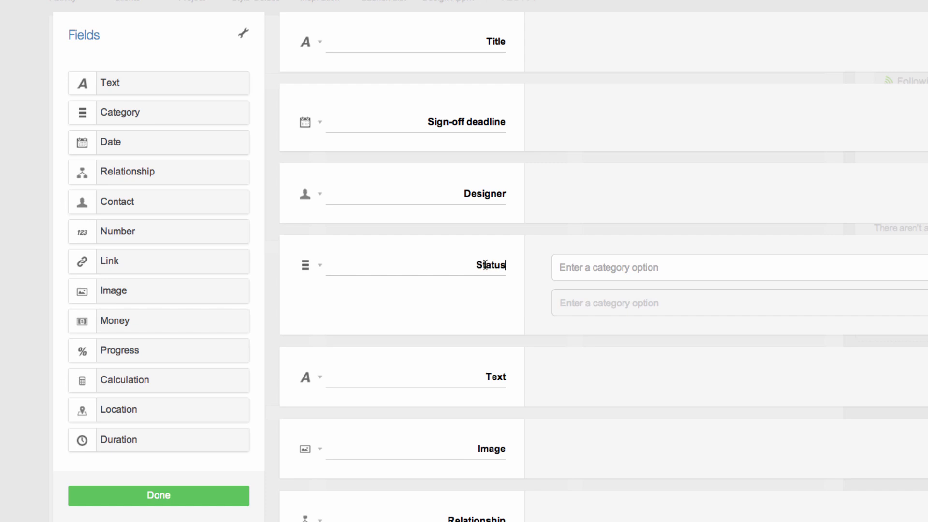
{"action": "type", "text": "Work-in-progress"}
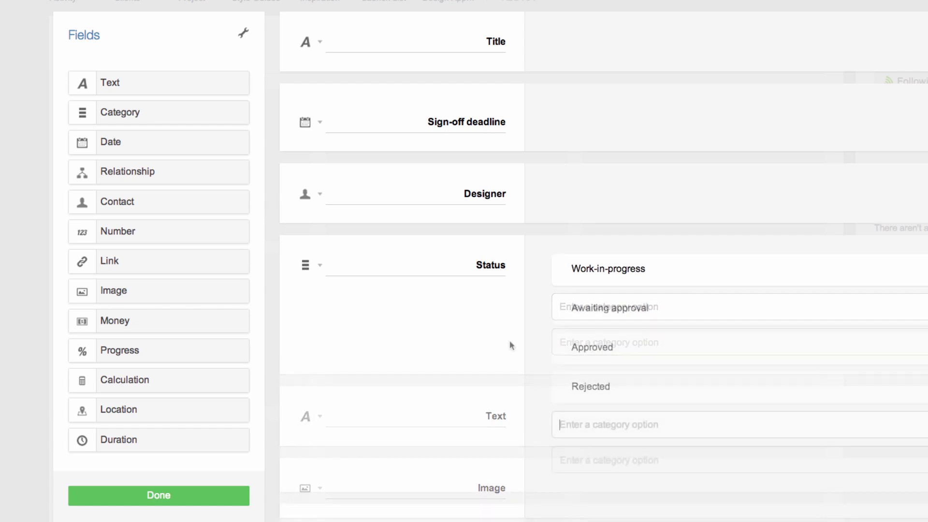
{"action": "scroll", "scroll_direction": "down", "scroll_amount": 3}
{"action": "type", "text": "Related project"}
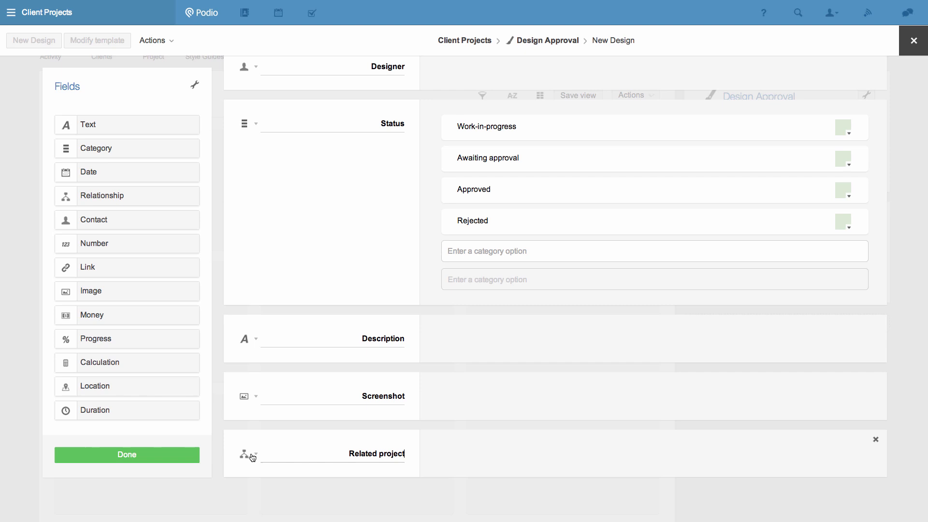
Step: Set the Related project field to reference the Project app
{"action": "left_click", "coordinate": [256, 454]}
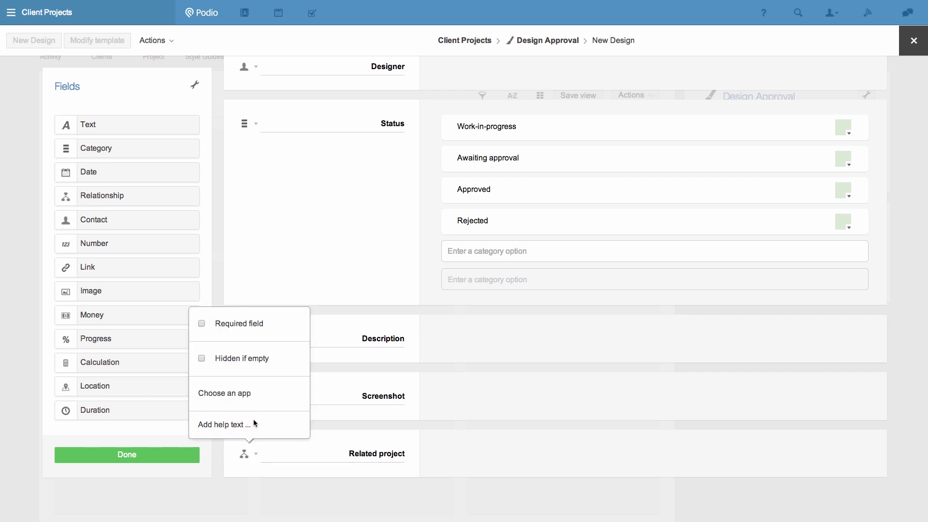
{"action": "left_click", "coordinate": [225, 393]}
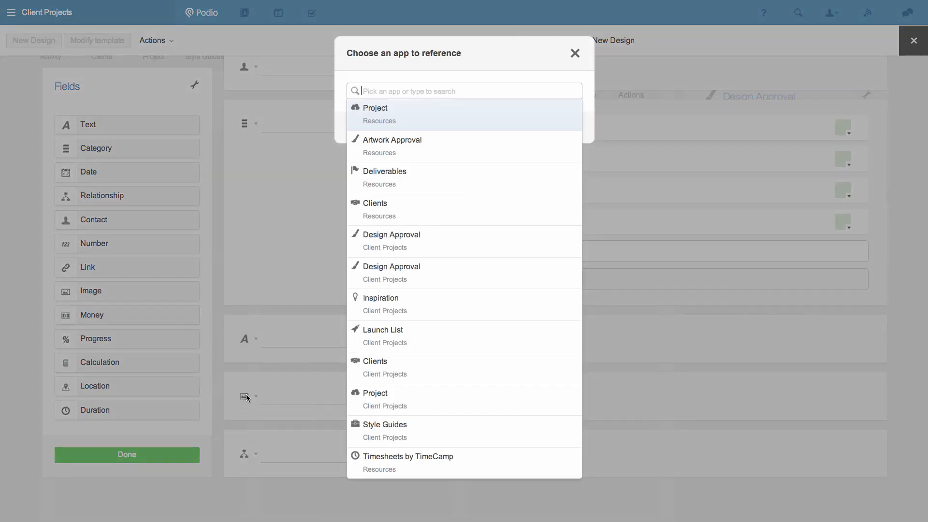
{"action": "left_click", "coordinate": [373, 108]}
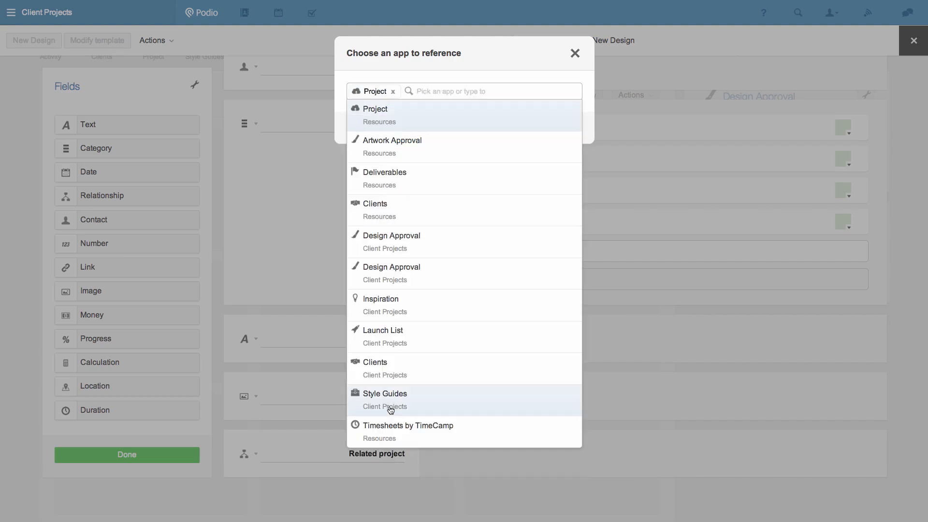
{"action": "left_click", "coordinate": [573, 53]}
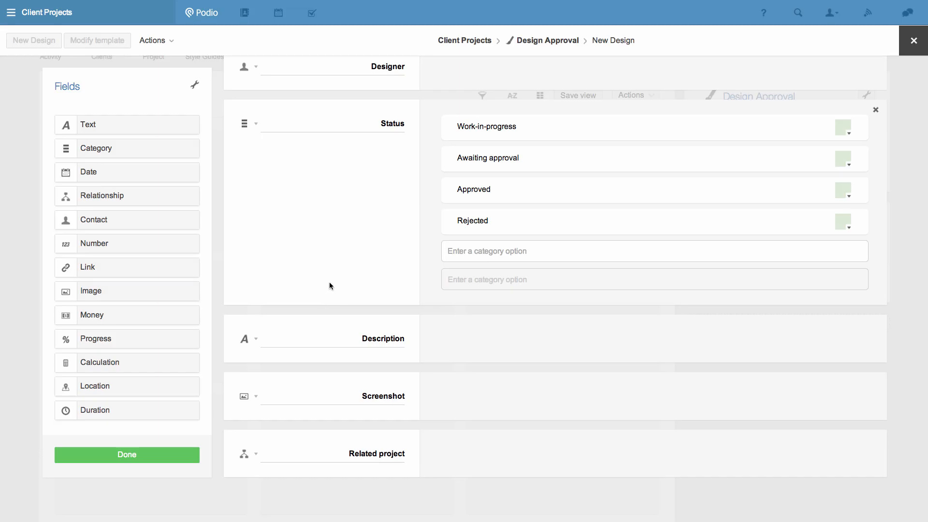
{"action": "mouse_move", "coordinate": [217, 395]}
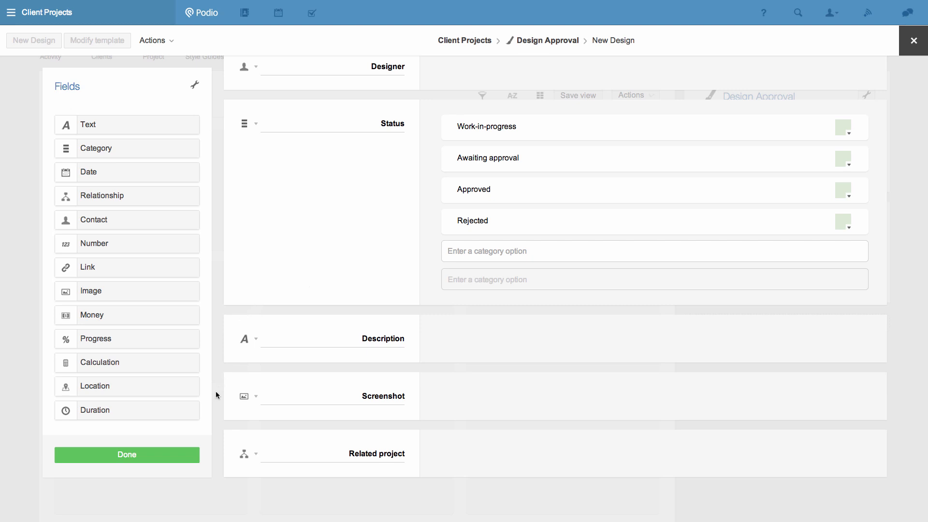
{"action": "left_click", "coordinate": [126, 454]}
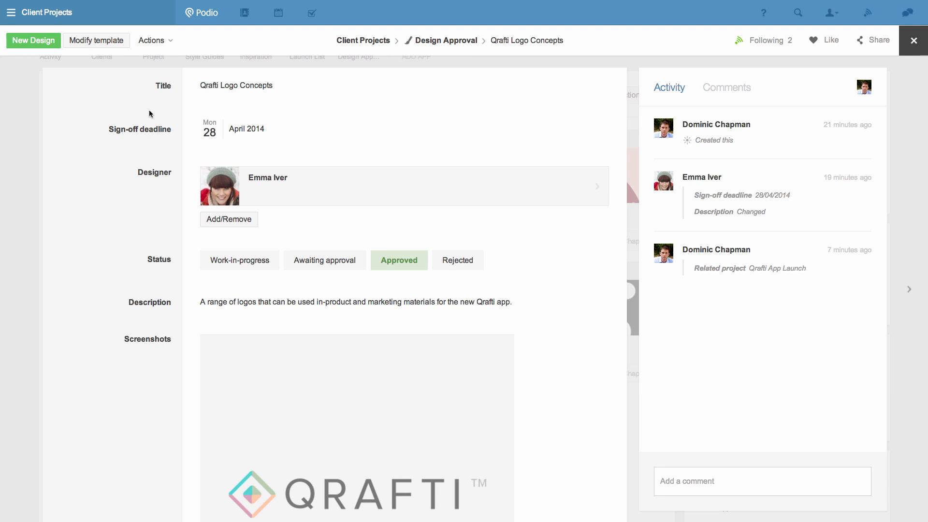
{"action": "mouse_move", "coordinate": [124, 169]}
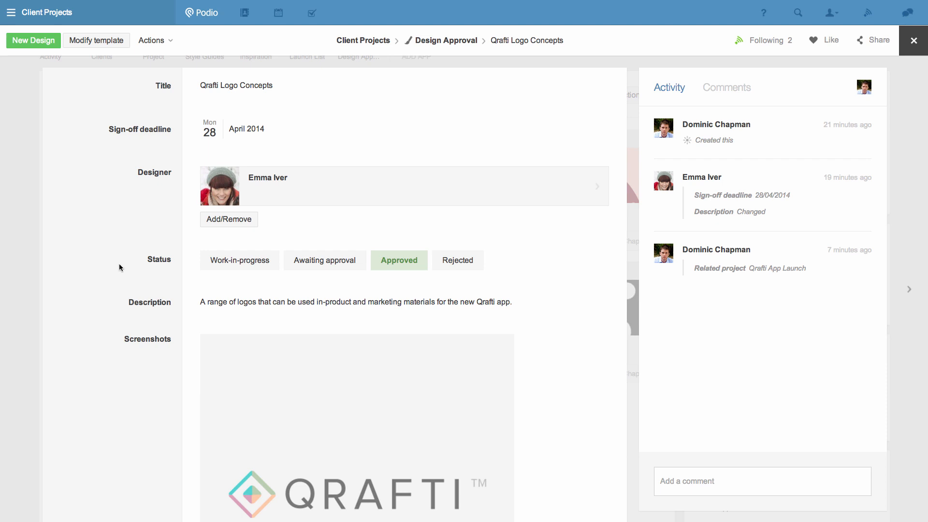
{"action": "mouse_move", "coordinate": [147, 376]}
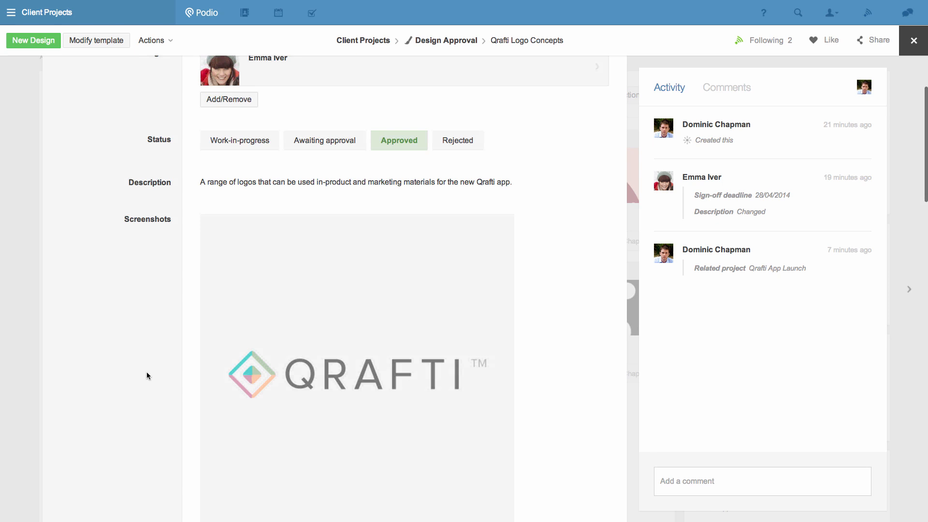
Step: Review the Qrafti Logo Concepts item's fields, then go to the next design item
{"action": "scroll", "scroll_direction": "down", "scroll_amount": 3}
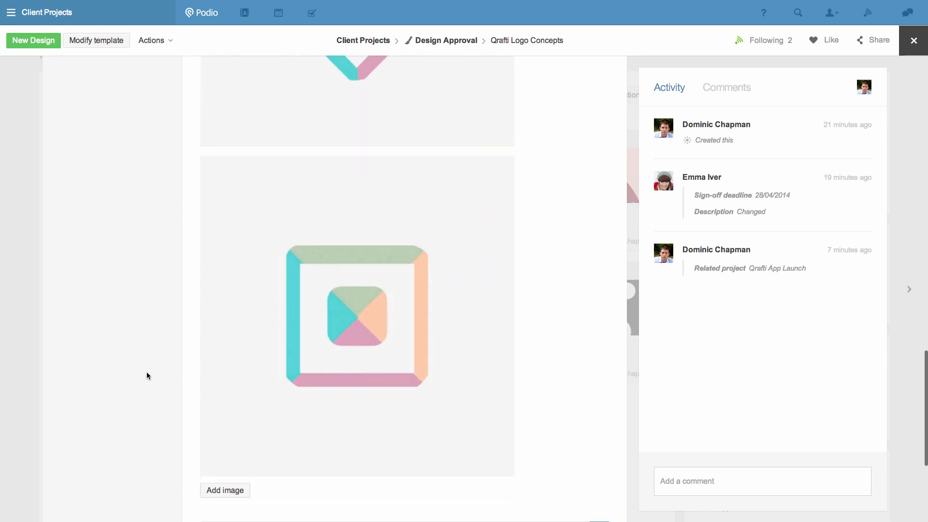
{"action": "scroll", "scroll_direction": "down", "scroll_amount": 3}
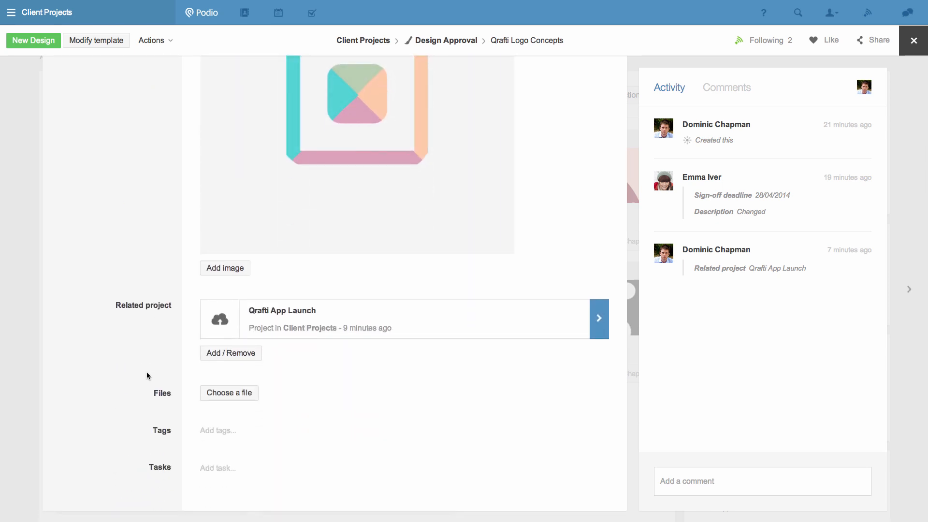
{"action": "mouse_move", "coordinate": [195, 330]}
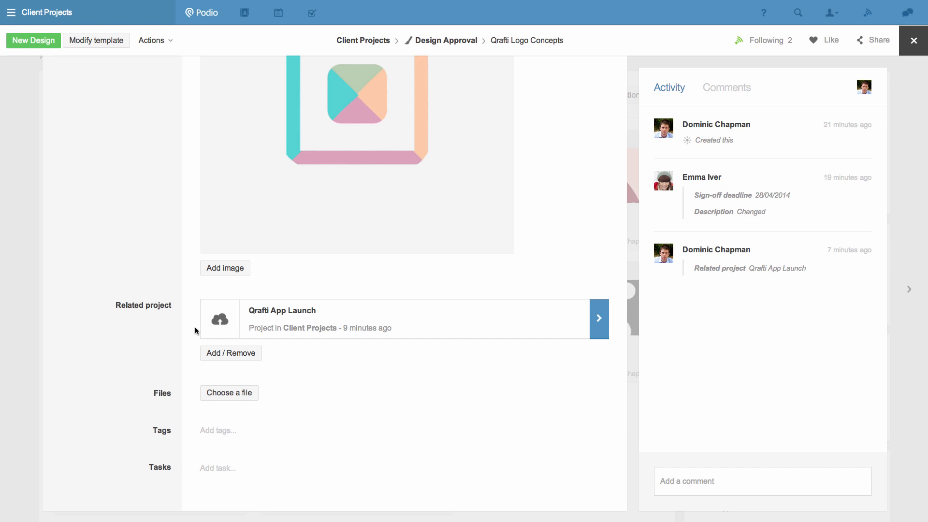
{"action": "mouse_move", "coordinate": [162, 330]}
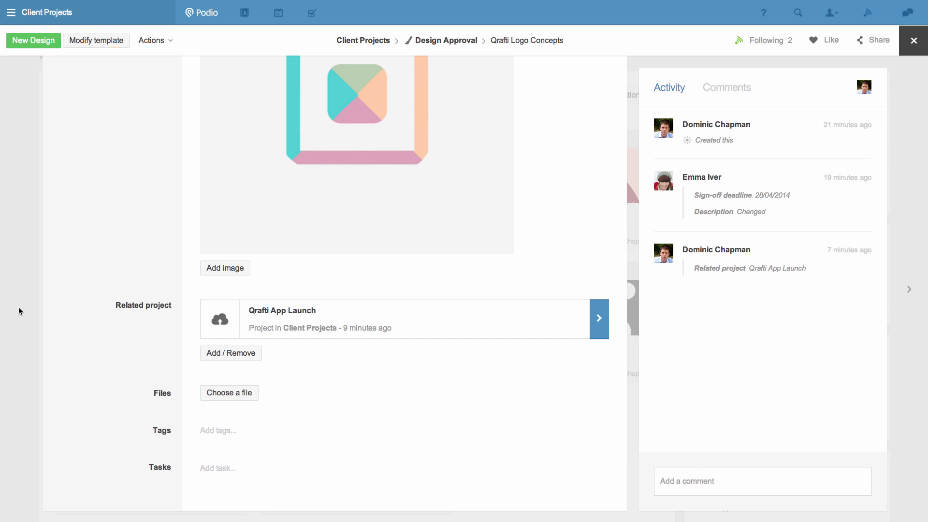
{"action": "left_click", "coordinate": [912, 40]}
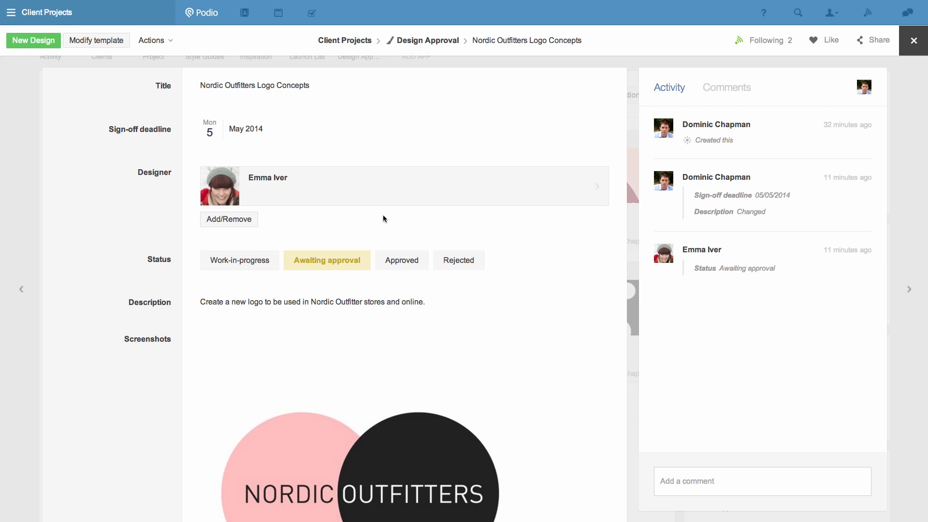
Step: Mark Nordic Outfitters Logo Concepts as Approved and begin a comment
{"action": "left_click", "coordinate": [399, 260]}
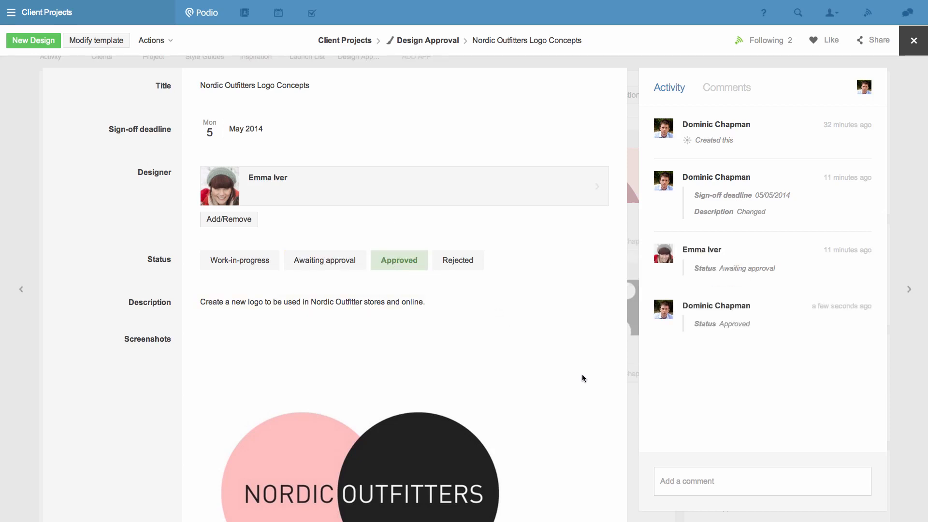
{"action": "type", "text": "G"}
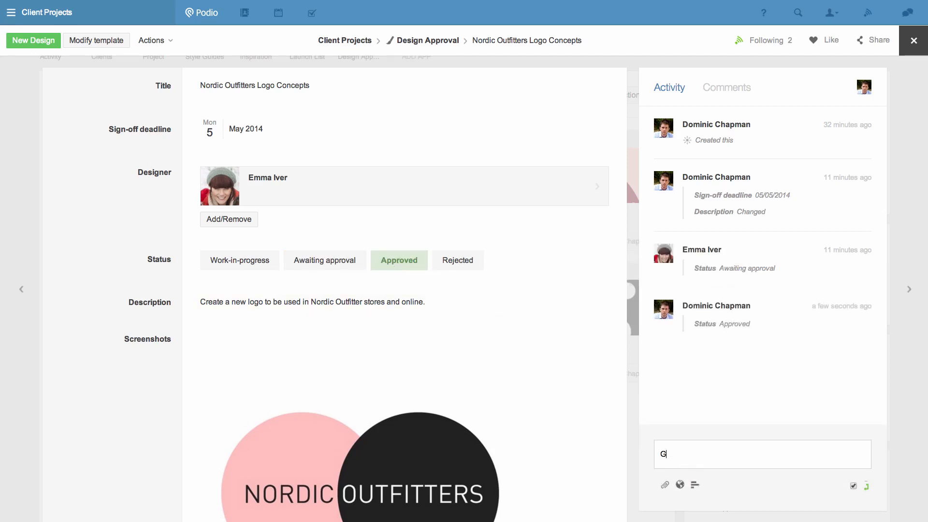